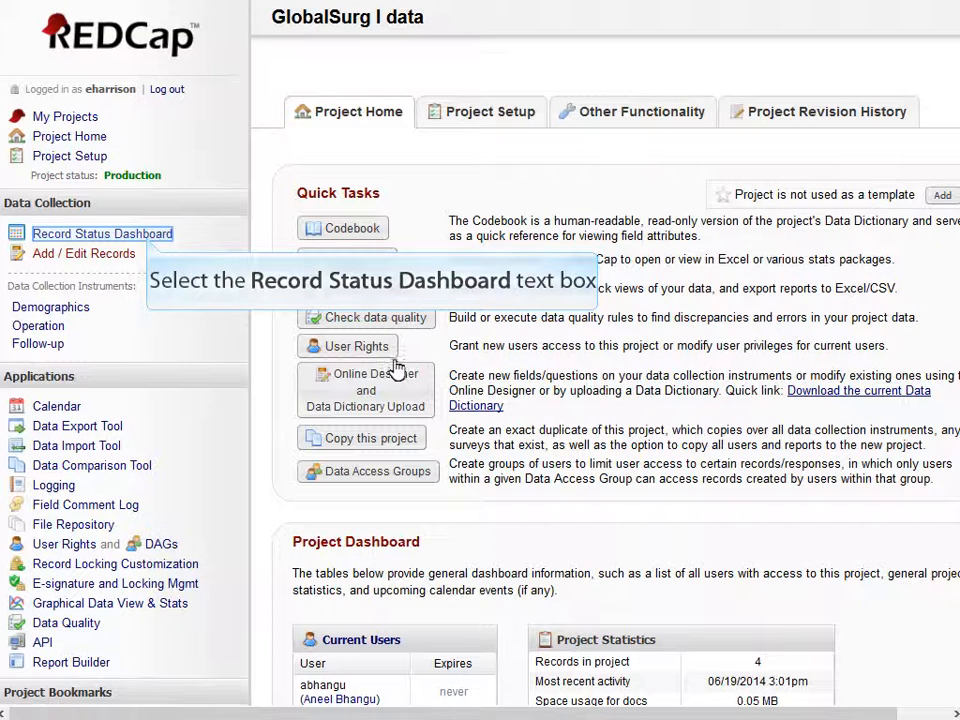
- Show the Record Status Dashboard listing all four GlobalSurg I records
click(102, 232)
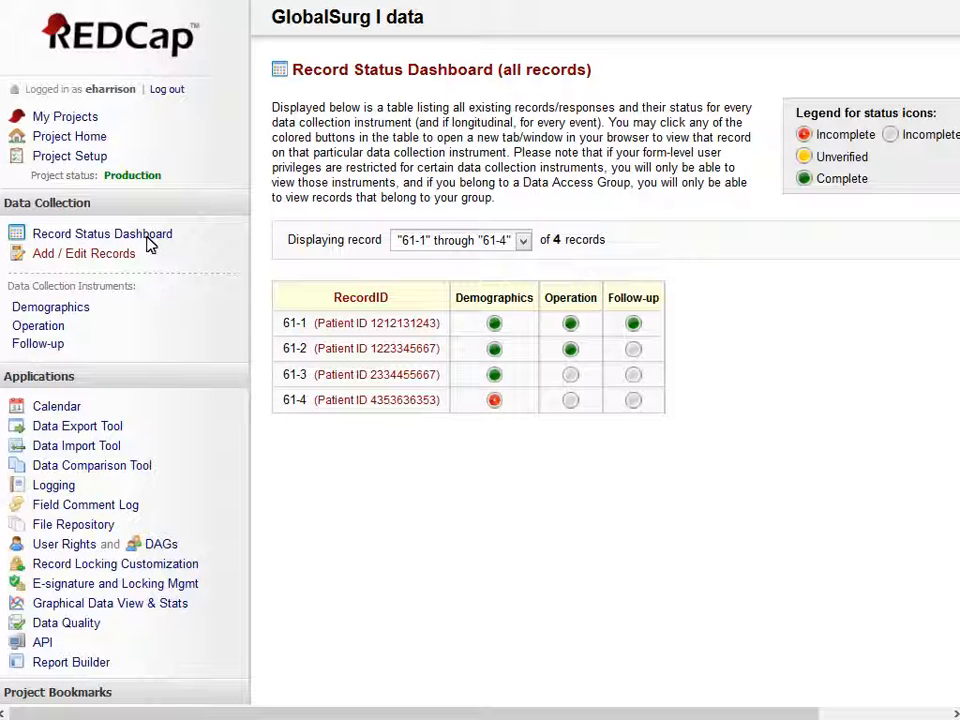
mouse_move(378, 276)
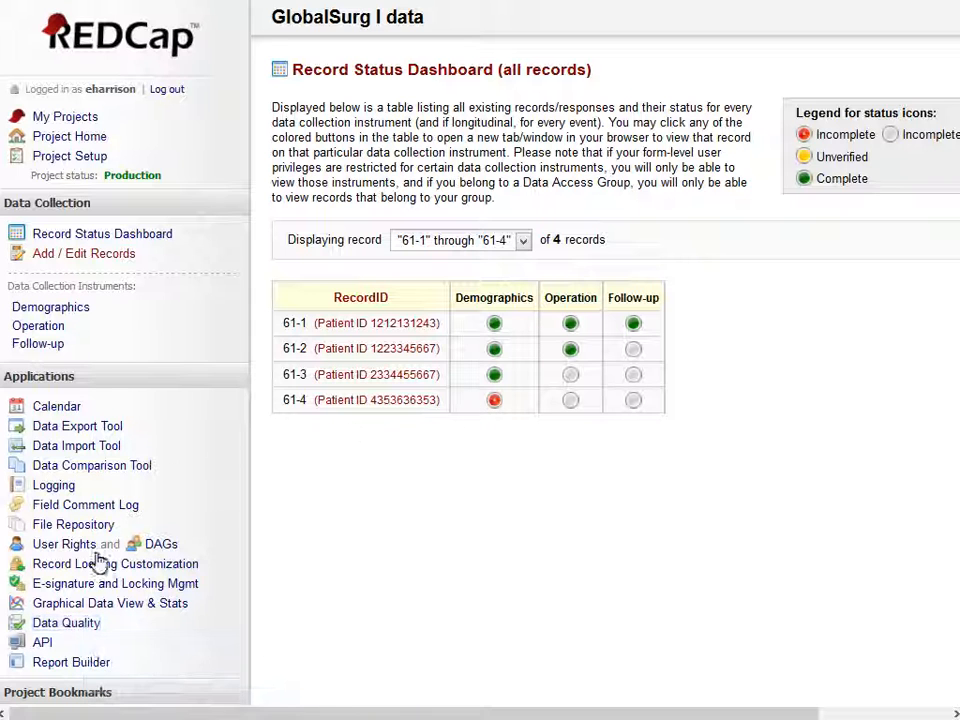
- Run Data Quality rule B (missing required fields) and view its 65 discrepancies
click(66, 622)
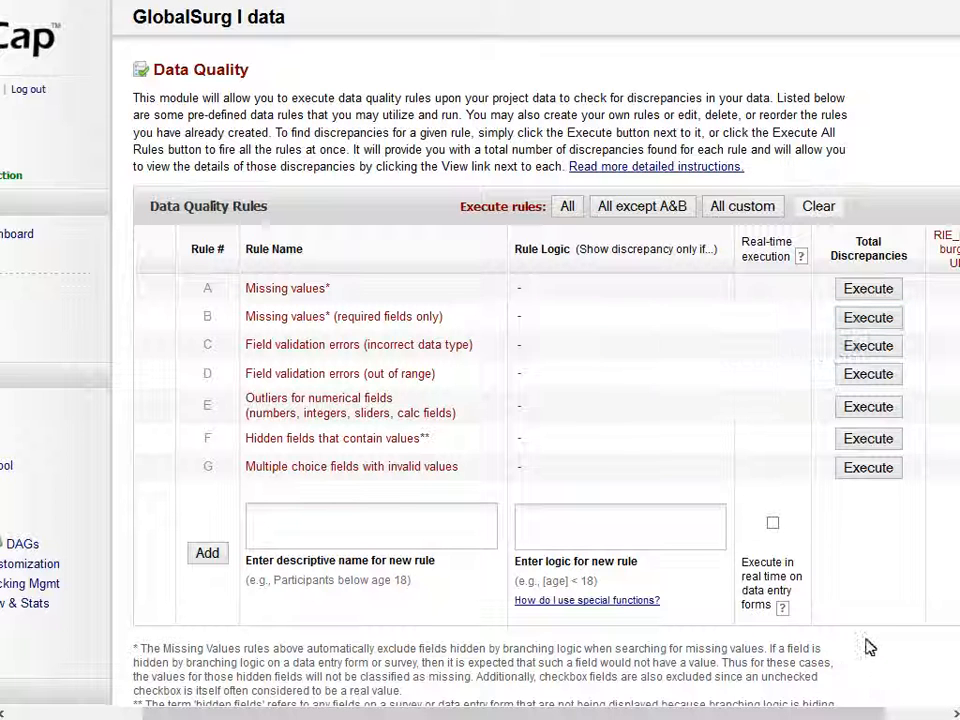
click(868, 316)
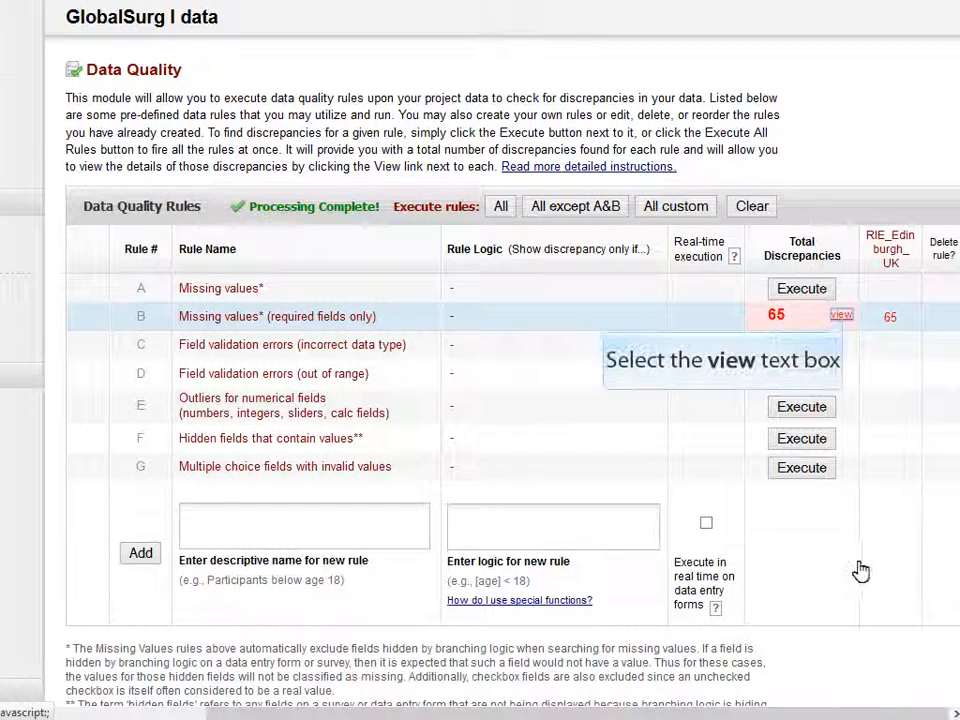
click(840, 314)
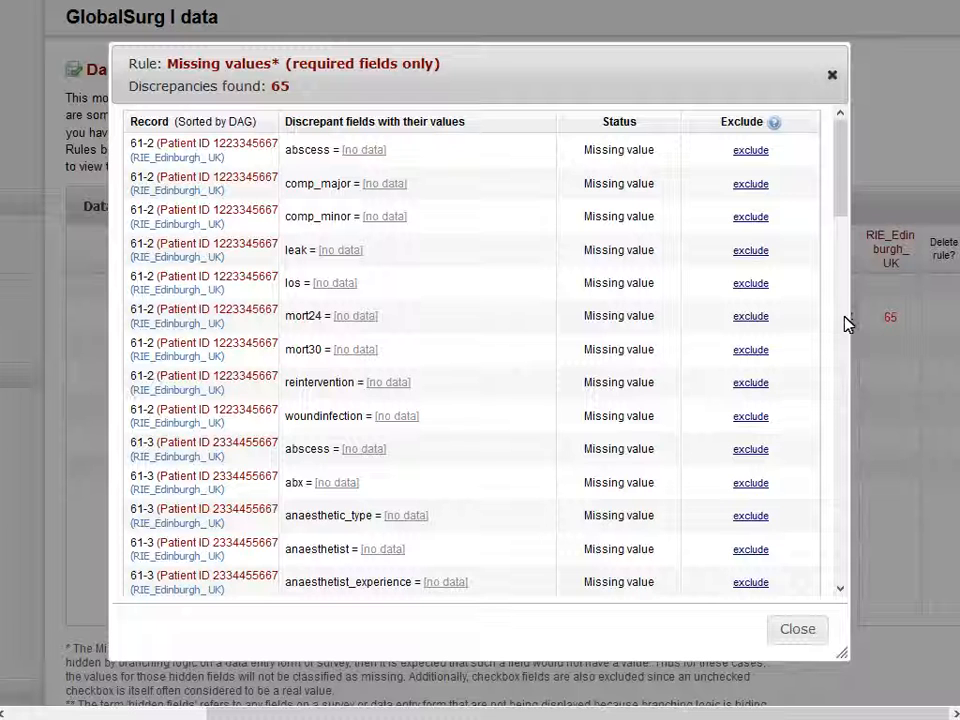
- Close the discrepancy list and return to the Record Status Dashboard
click(796, 628)
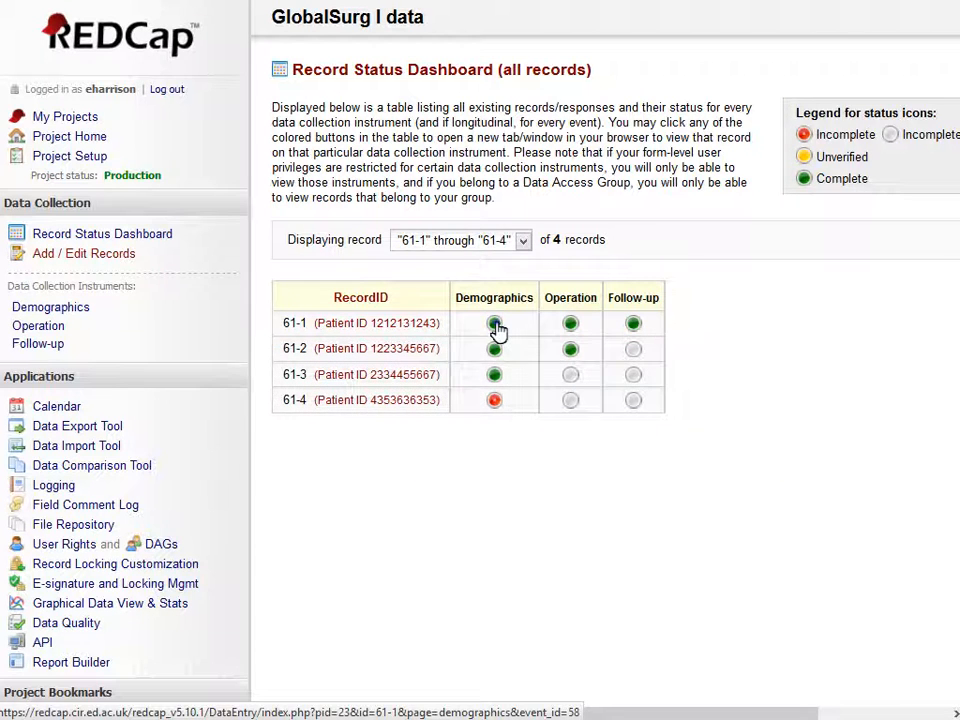
- Open record 61-1's Demographics form from its green status icon
click(494, 324)
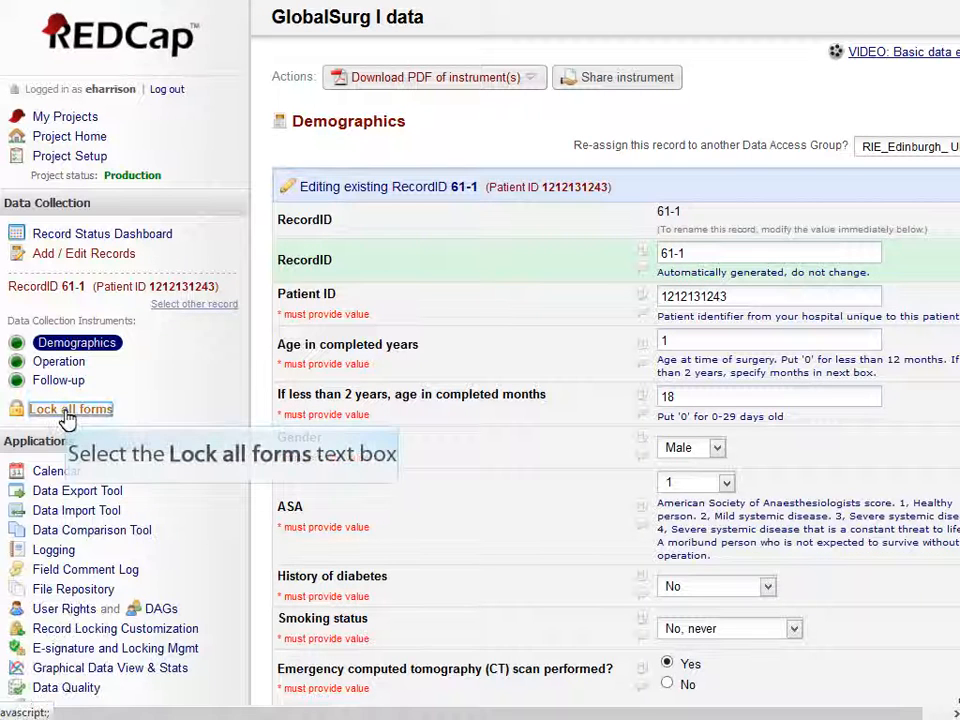
- Lock all data entry forms of record 61-1 and confirm the lock notice
click(70, 408)
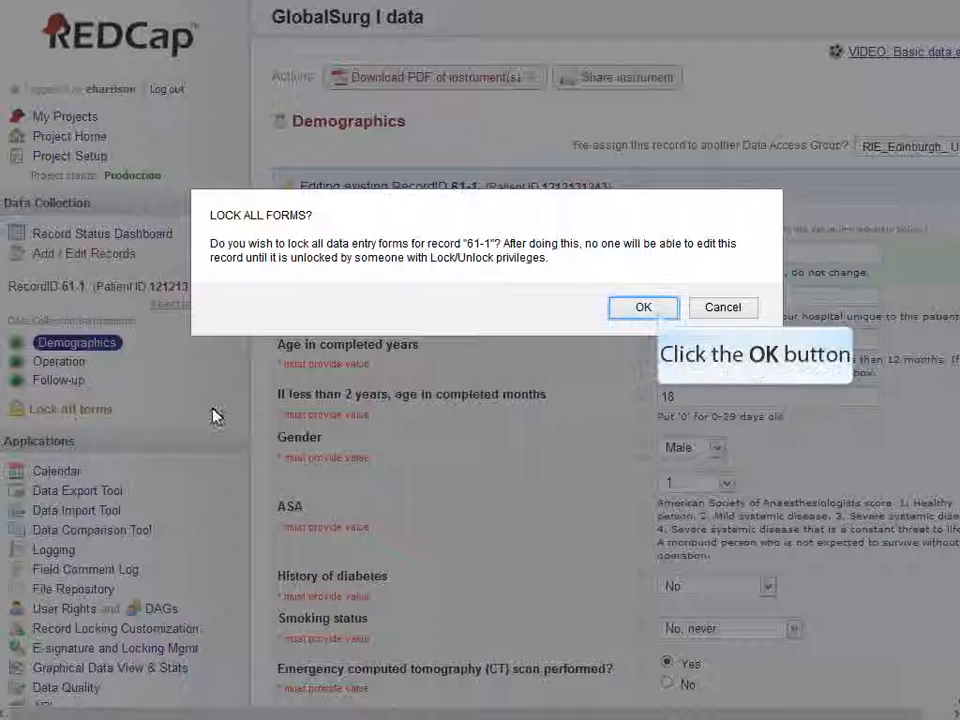
click(644, 308)
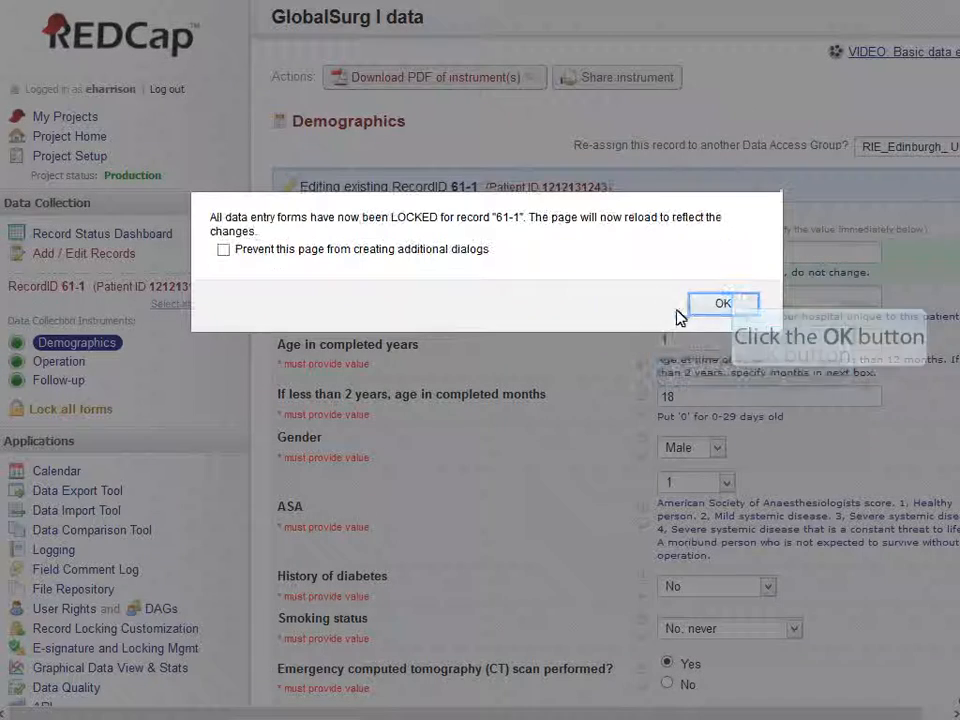
click(722, 304)
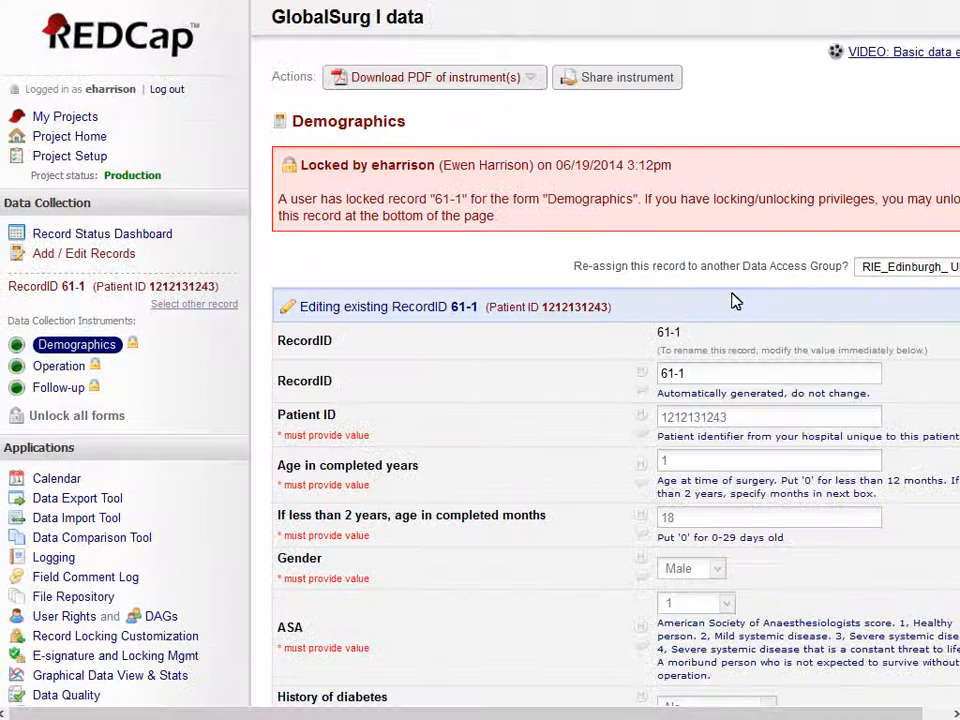